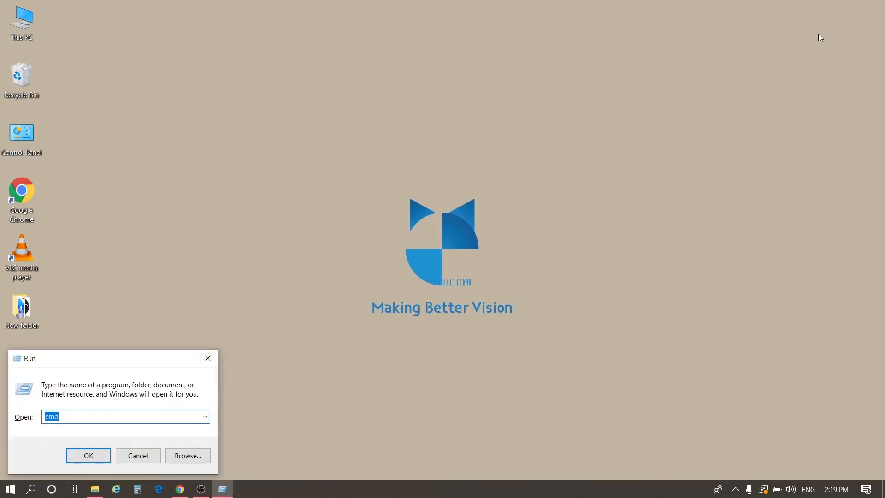
Open the Ethernet adapter's TCP/IPv4 properties from Network Connections via 'control netconnections'
type("co")
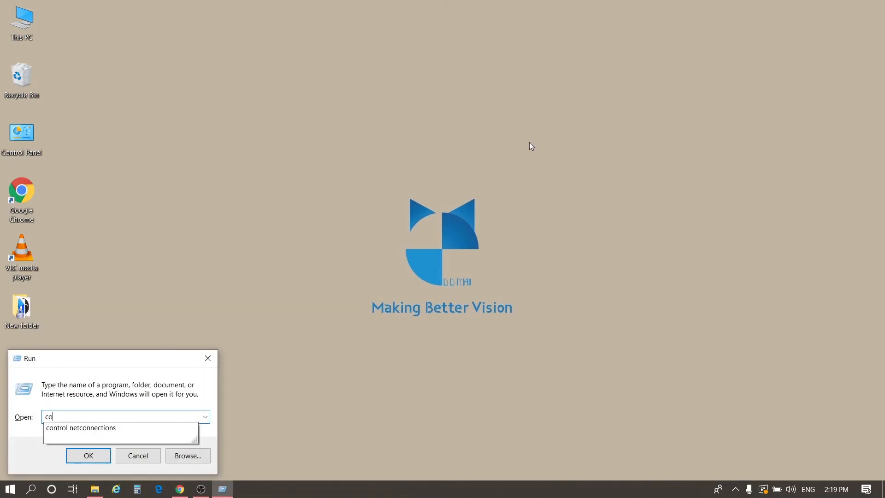
type("ntrol netconnections")
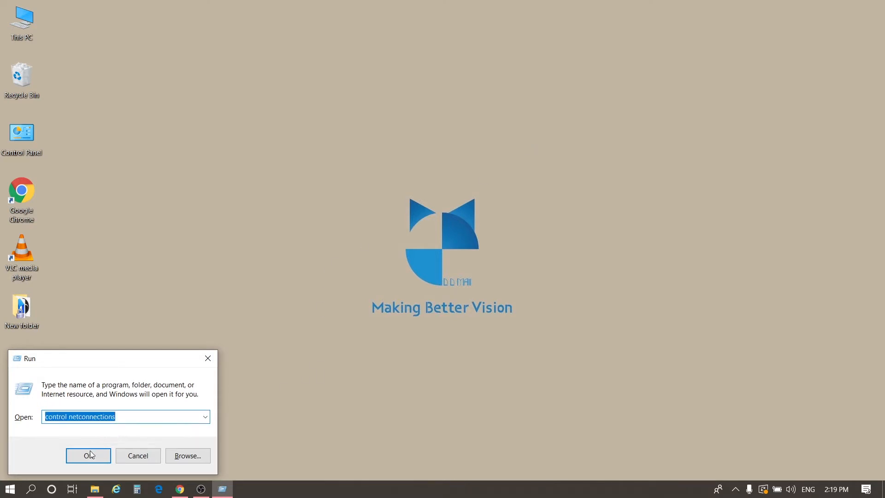
left_click(88, 455)
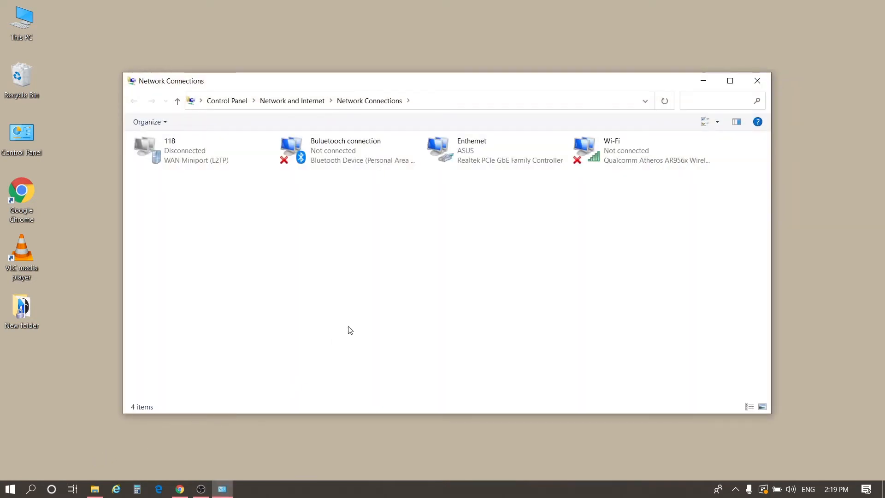
left_click(496, 150)
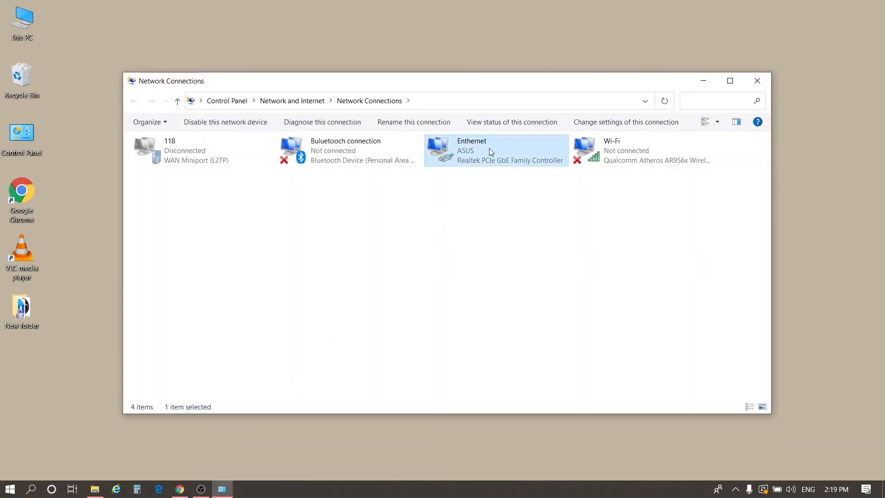
double_click(495, 150)
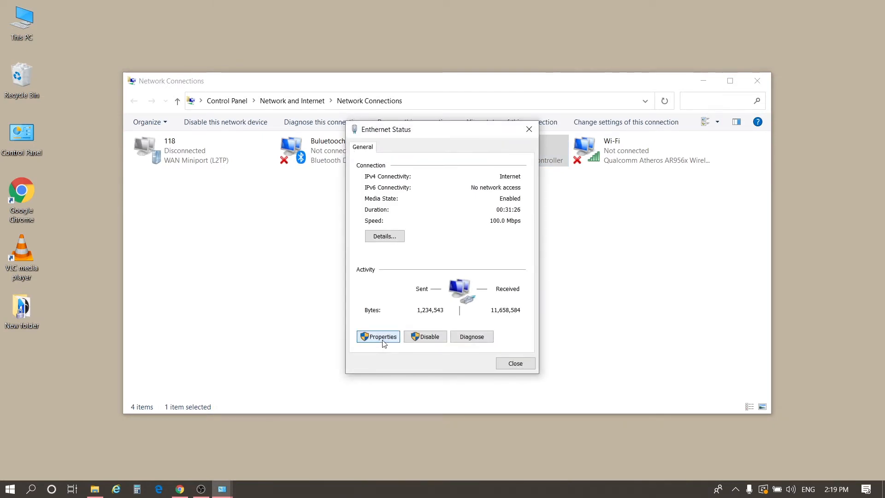
left_click(382, 336)
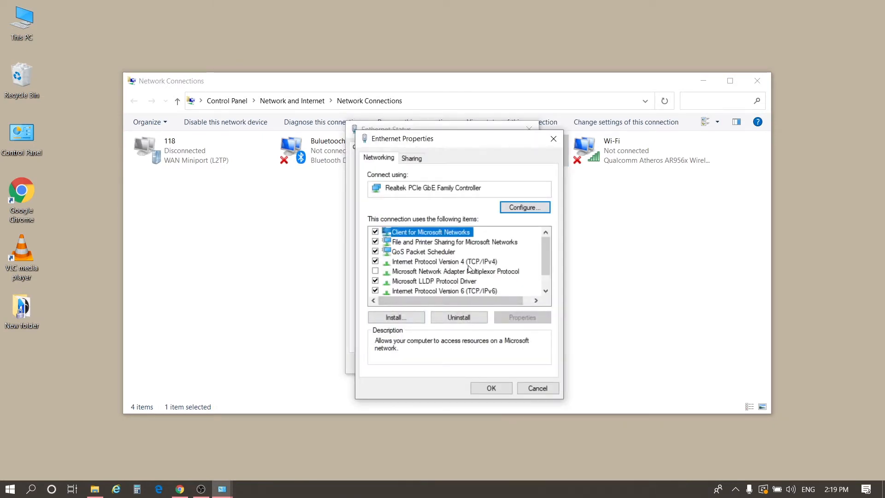
left_click(445, 262)
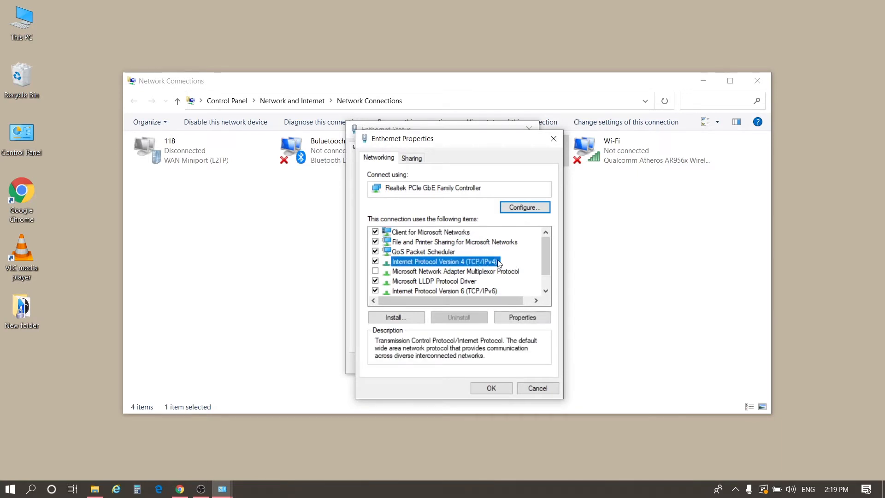
left_click(521, 316)
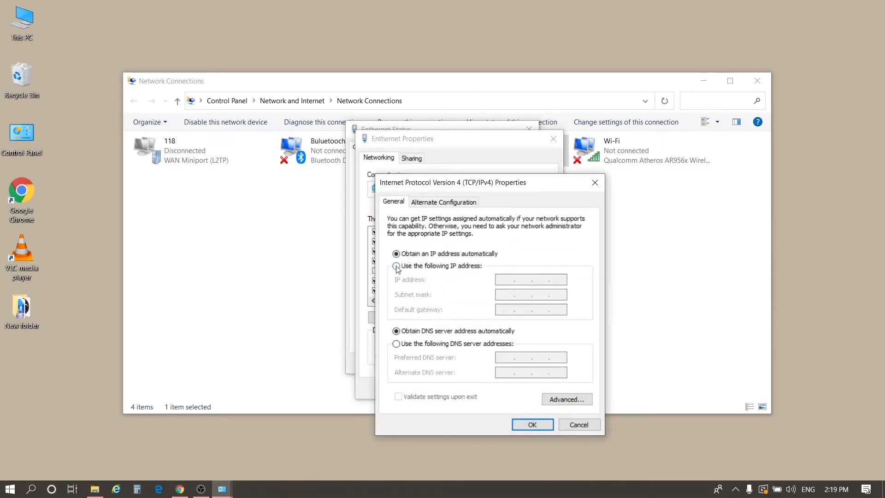
Give Ethernet static IP 192.168.1.133 with mask 255.255.255.0, then close its status
left_click(396, 265)
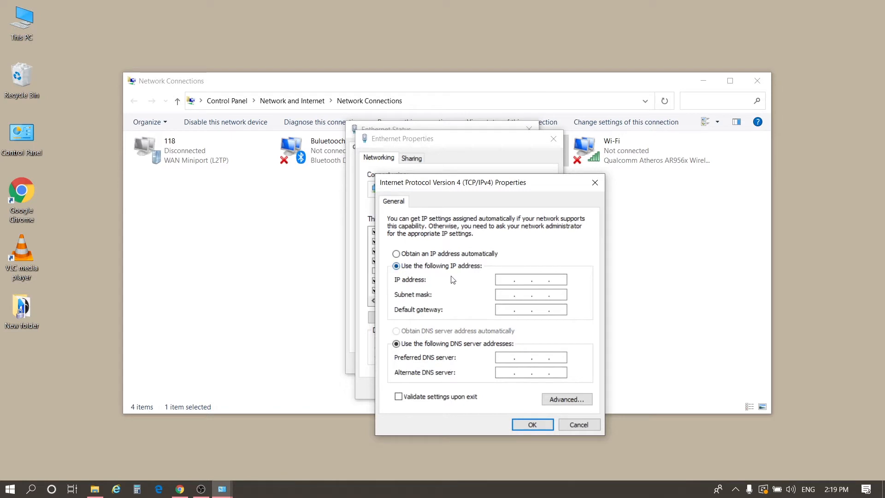
type("192 . 168 . 1 .")
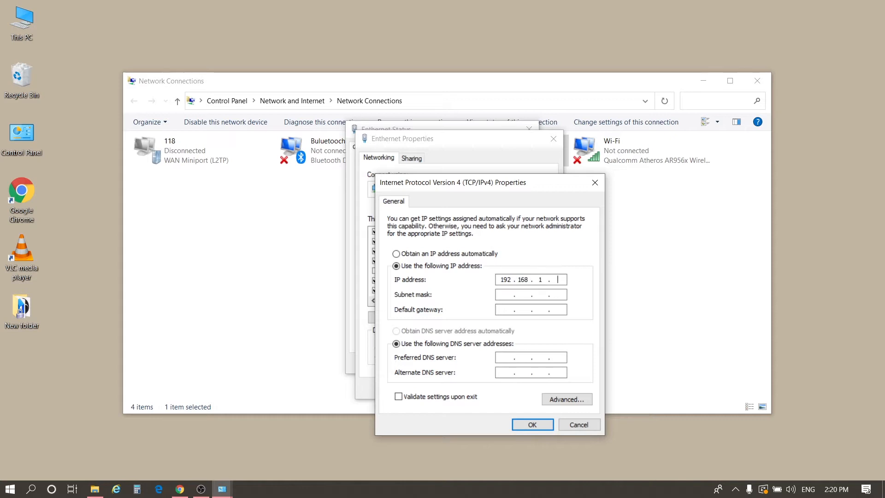
type("13")
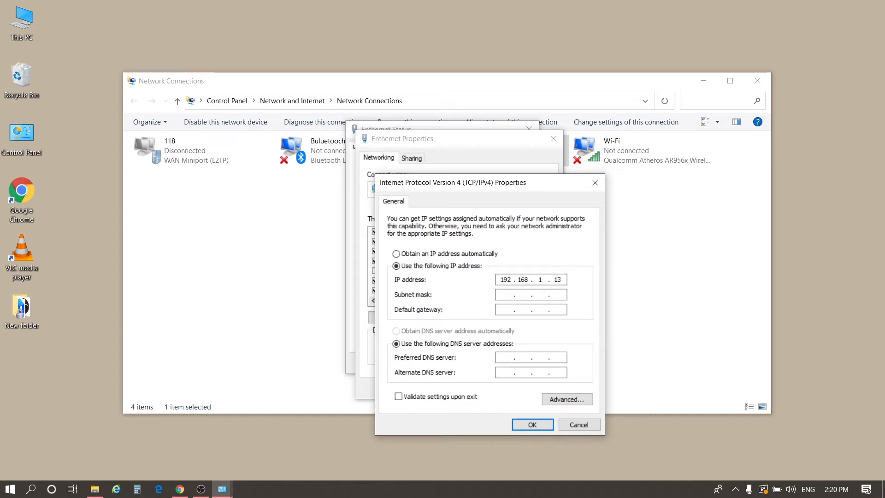
type("3")
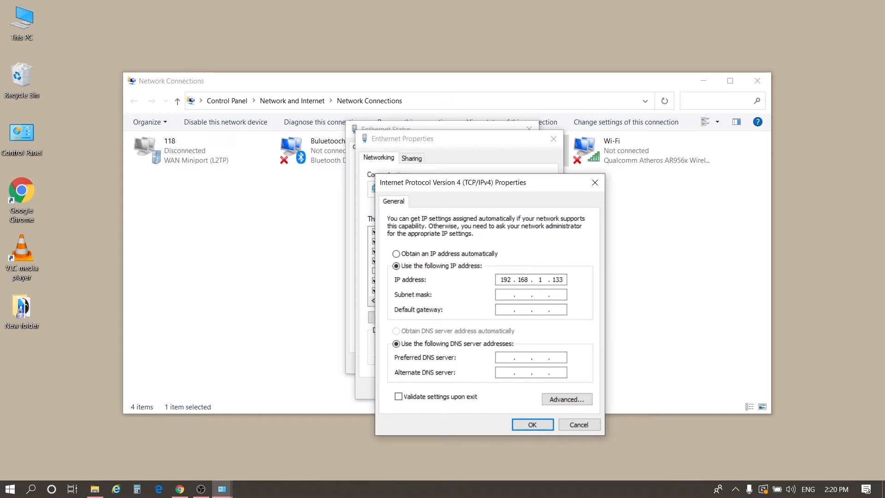
left_click(546, 279)
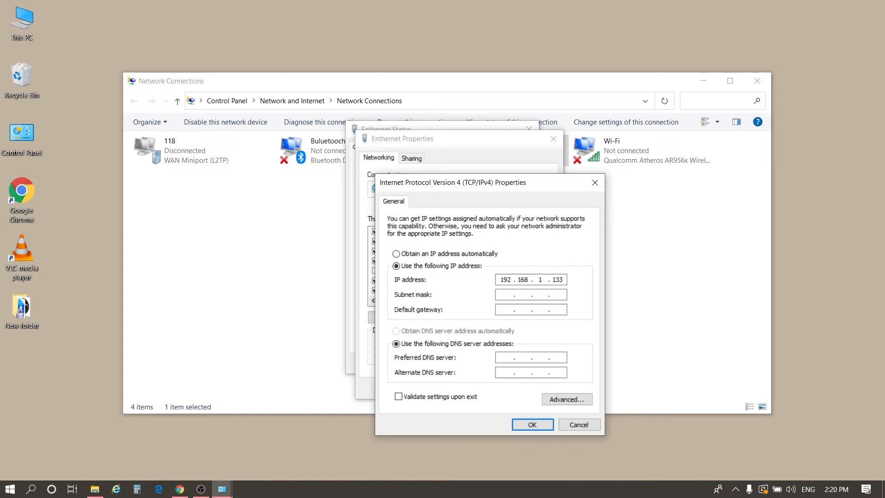
left_click(530, 279)
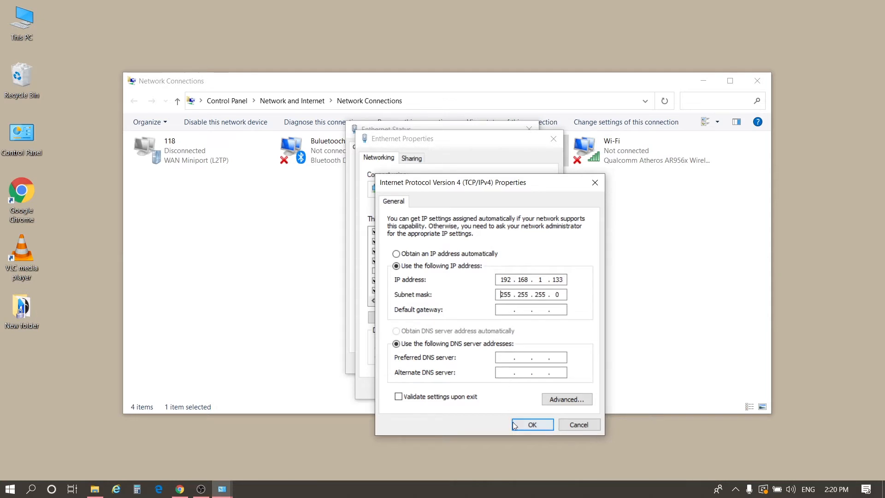
left_click(530, 424)
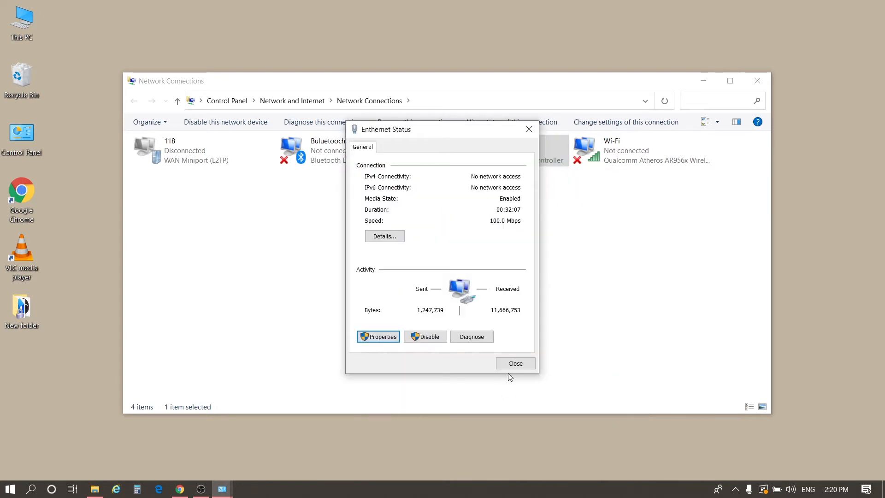
left_click(515, 362)
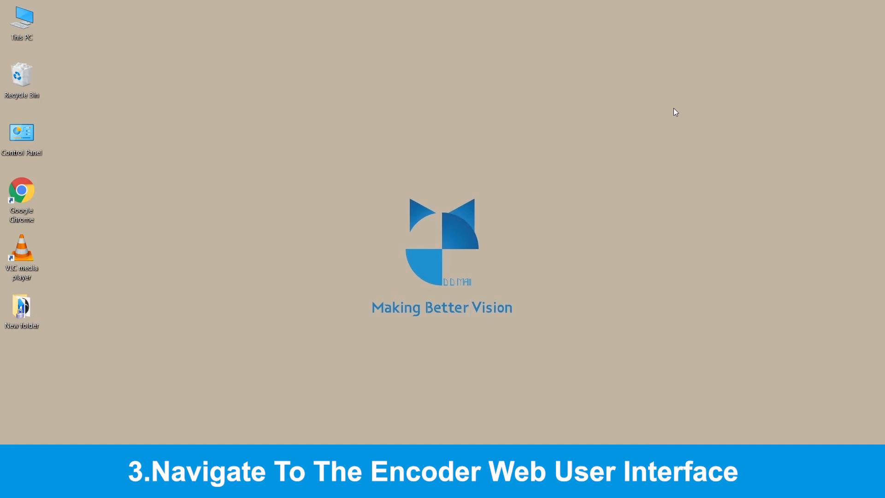
Launch Chrome and browse to the encoder at 192.168.1.251
double_click(20, 196)
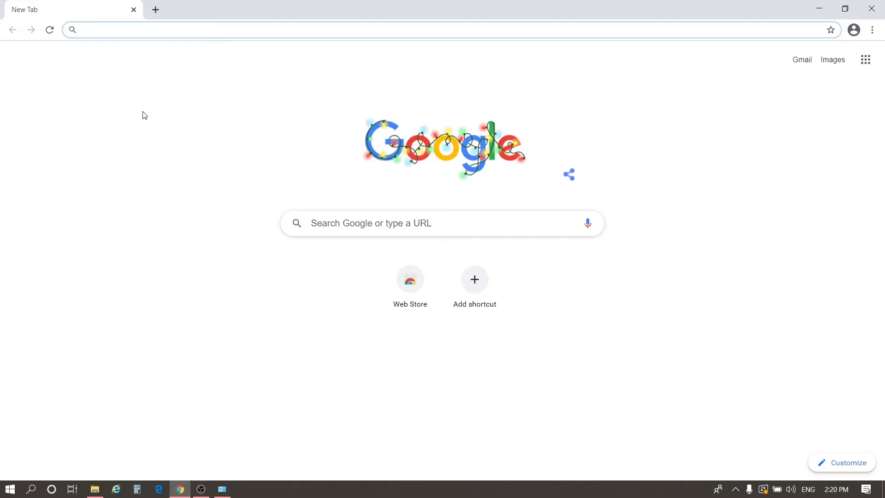
type("192.168.1")
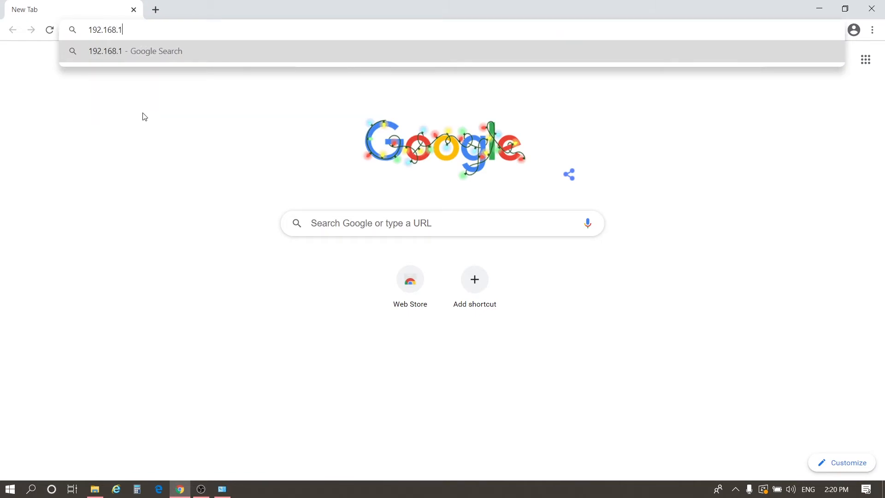
type(".251")
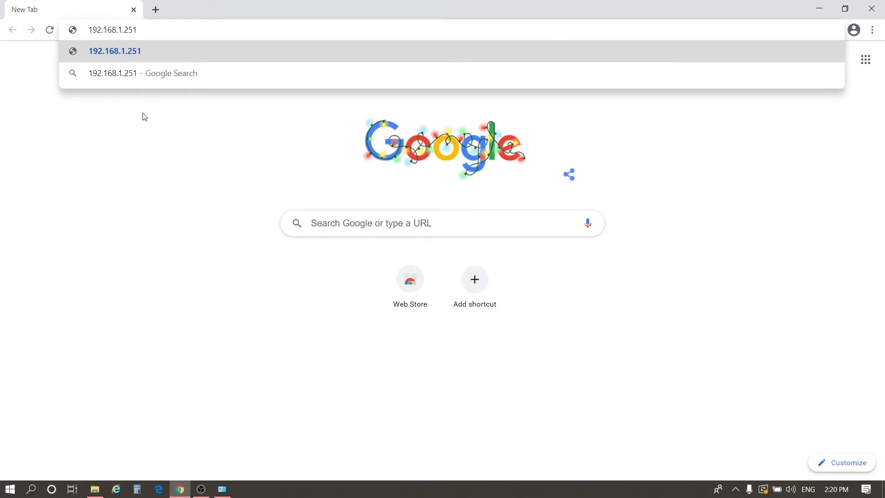
left_click(114, 51)
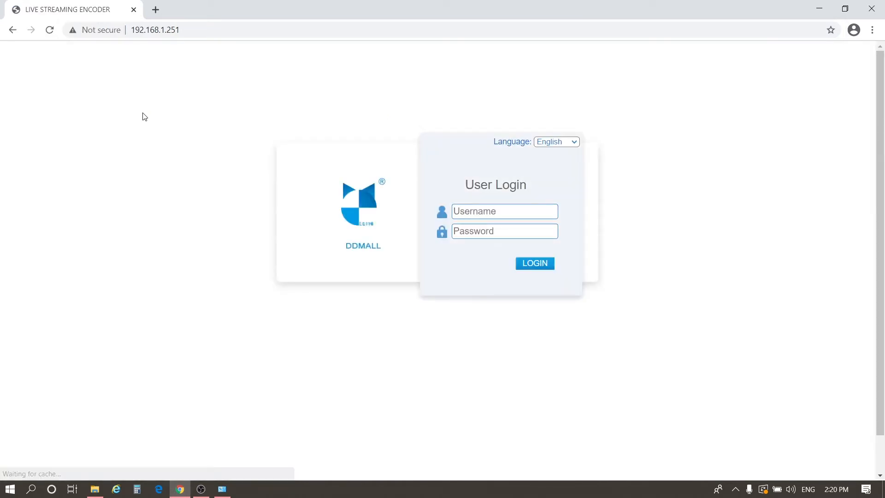
Log in to the encoder as admin, landing on the AAC 128000 bps audio page
left_click(503, 211)
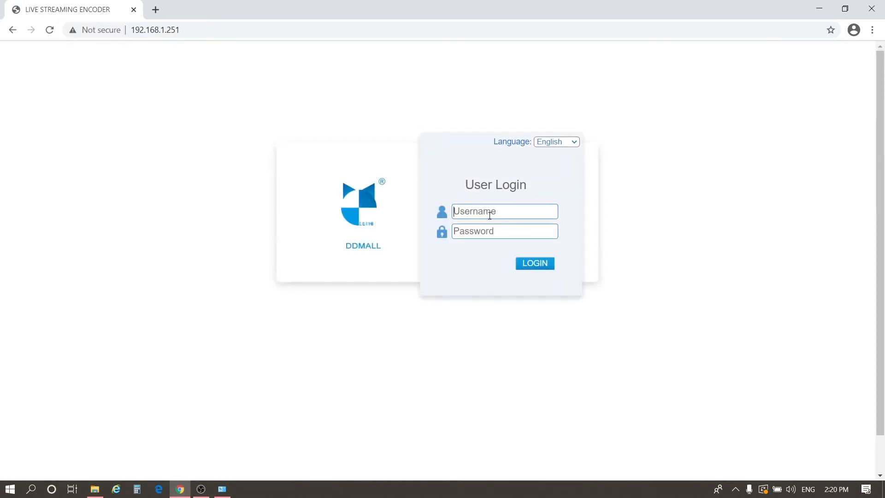
type("a")
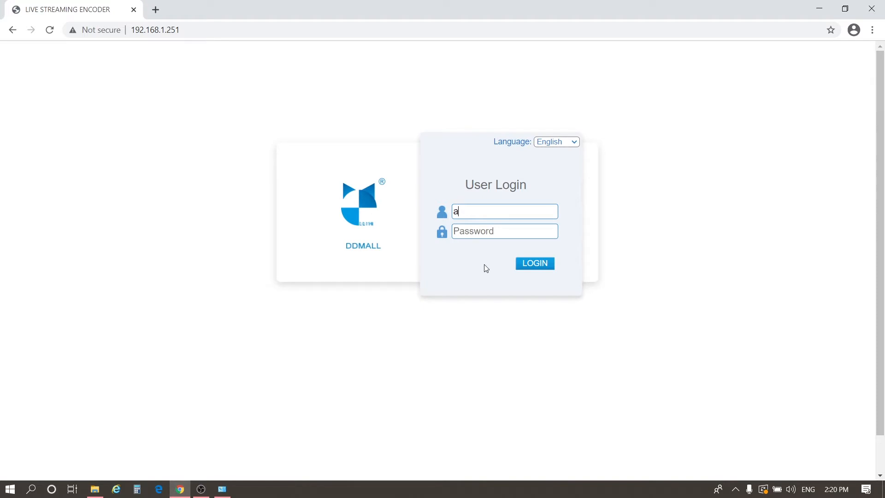
type("dmin")
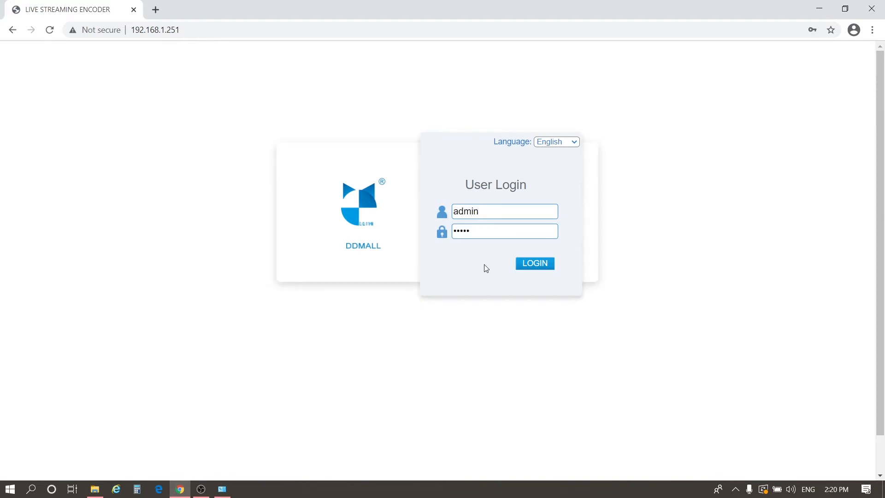
left_click(534, 263)
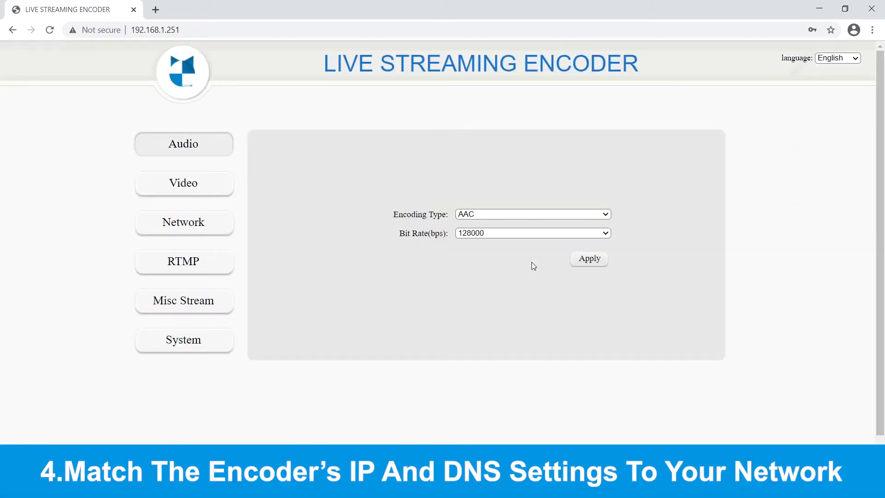
mouse_move(220, 231)
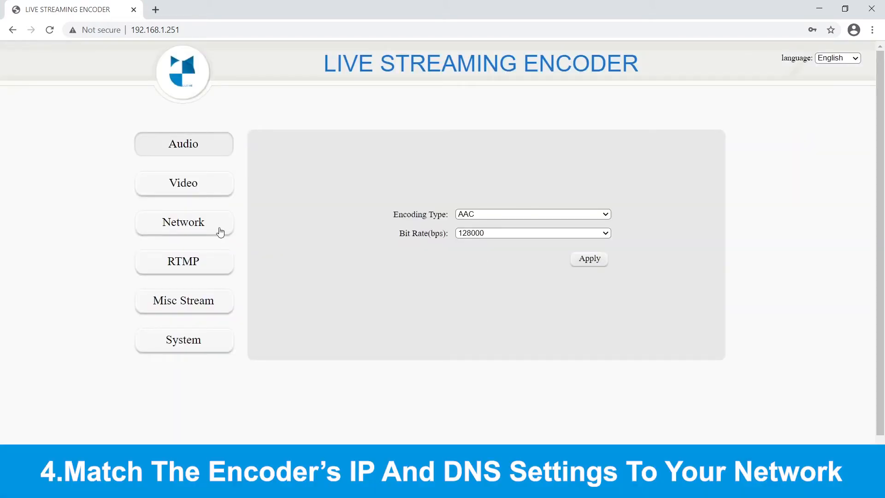
Open the Network page showing IP 192.168.1.251, gateway 192.168.1.1 and DNS 8.8.8.8
left_click(183, 221)
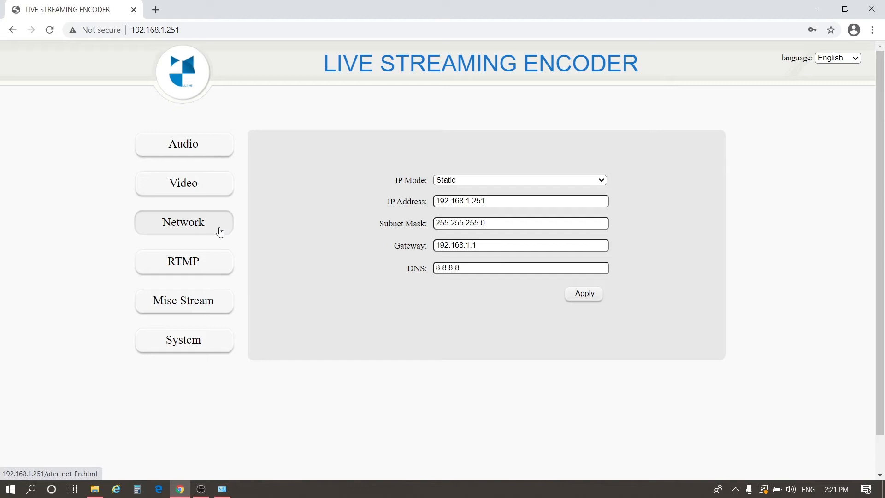
Enter IP address 172.157.3.251 and gateway 172.157.3.1 in the encoder's network form
left_click(519, 201)
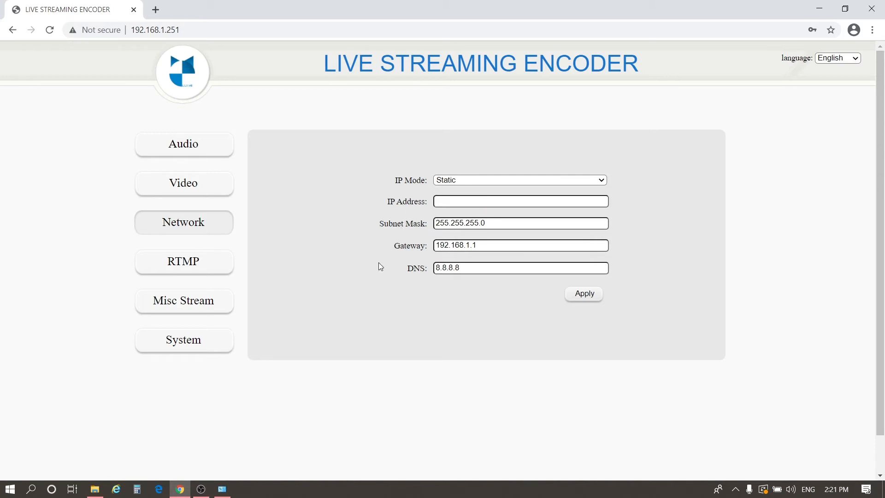
type("172.1")
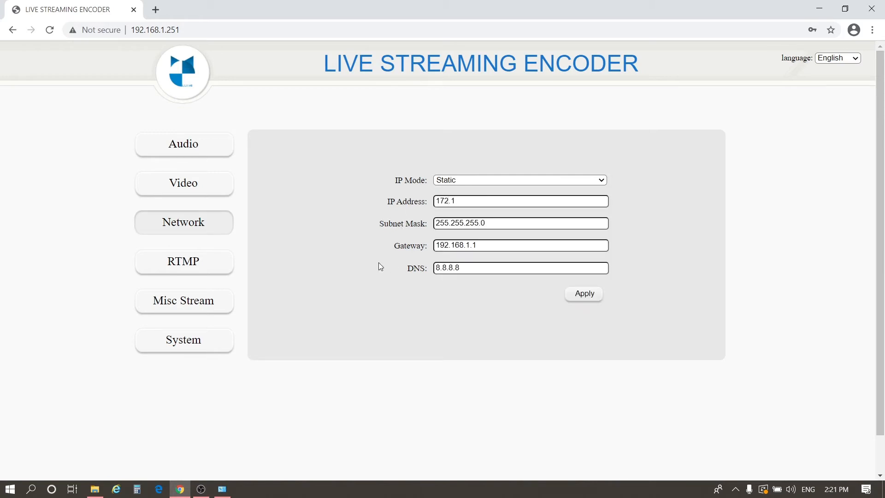
type("57.3.")
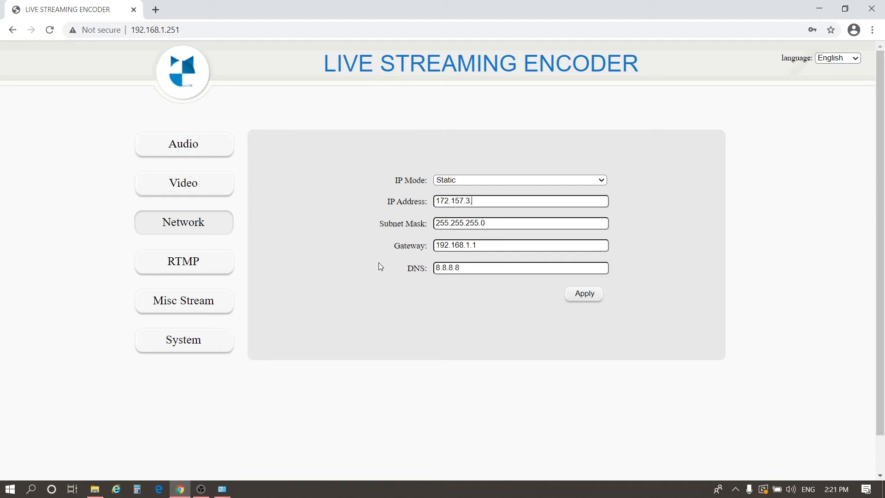
type("251")
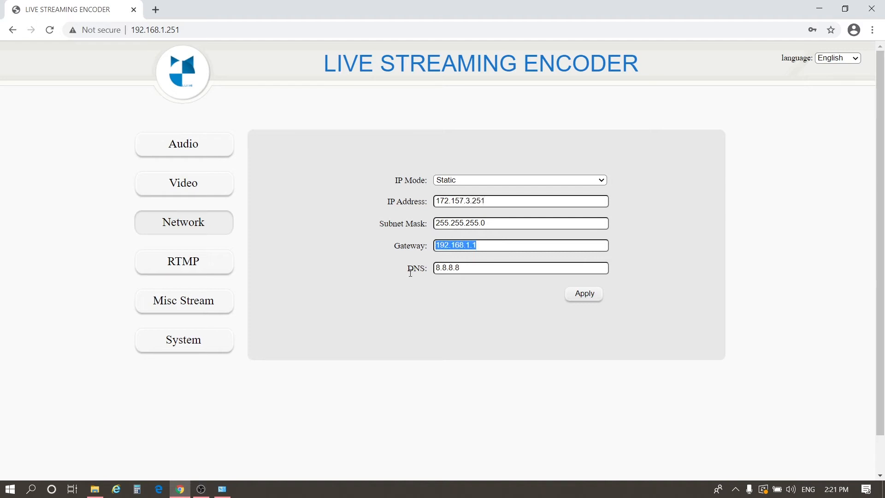
type("172.157")
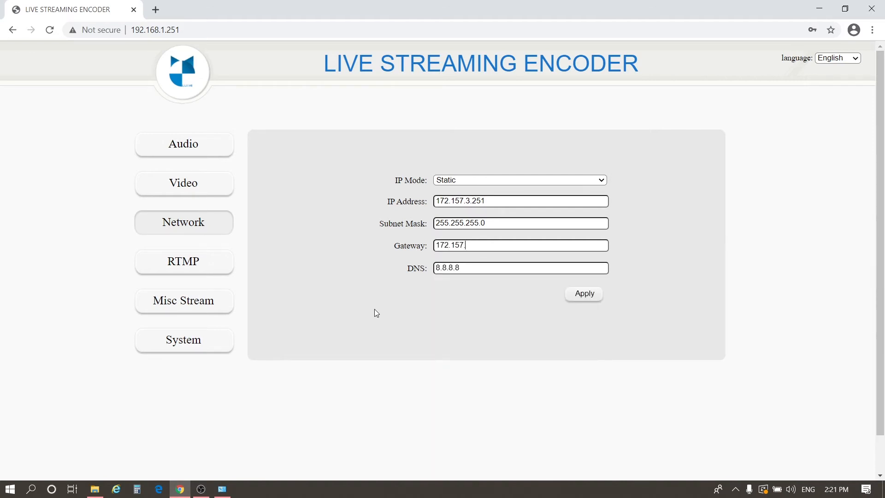
type(".3.1")
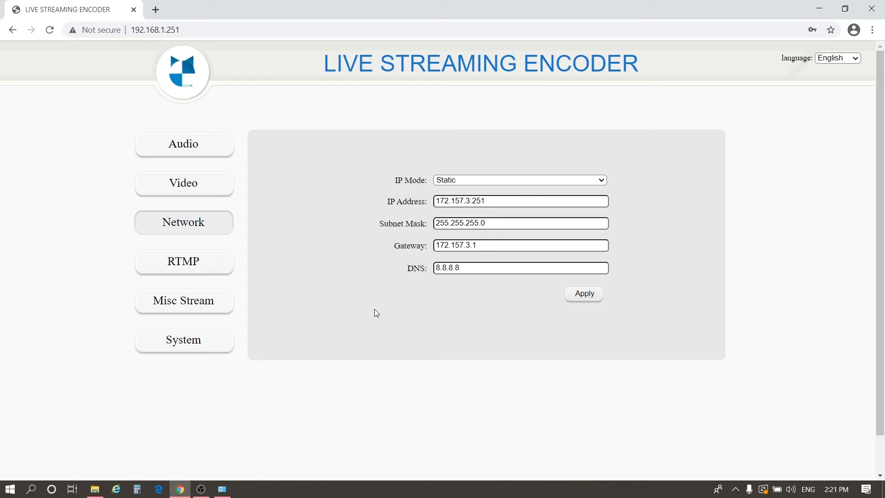
mouse_move(467, 313)
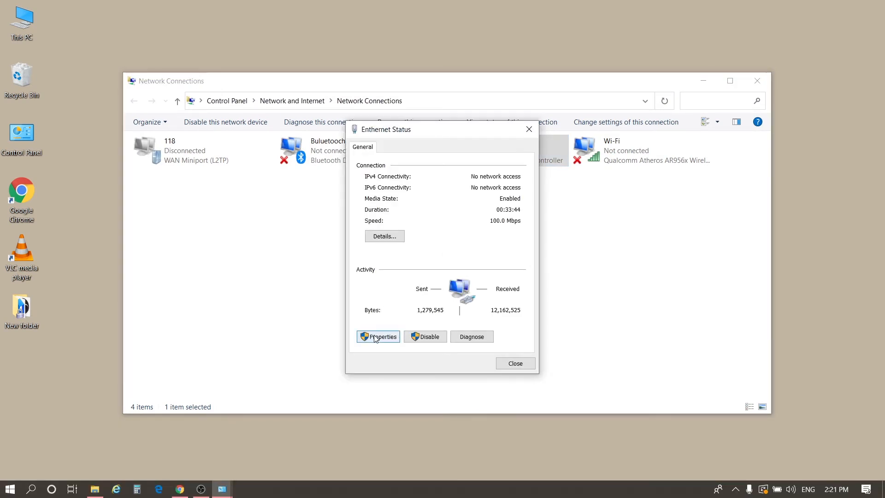
Switch Ethernet IPv4 to obtain IP and DNS automatically, confirm, and close the status window
left_click(382, 336)
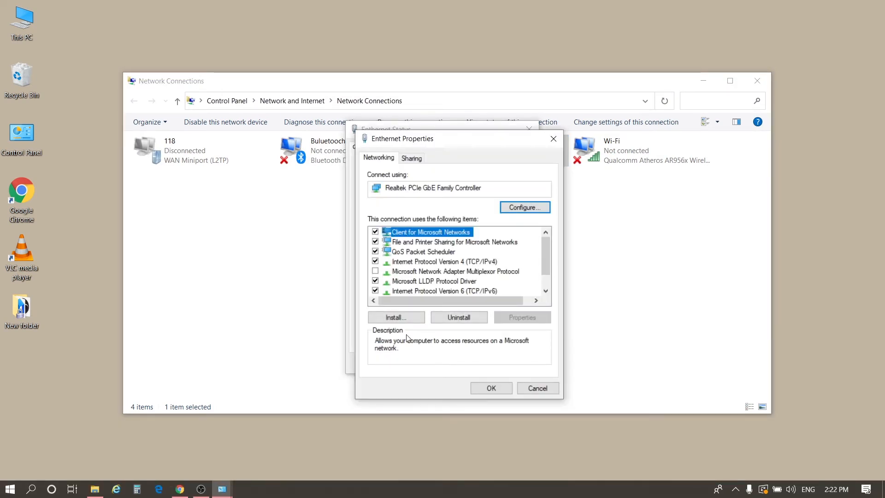
left_click(444, 261)
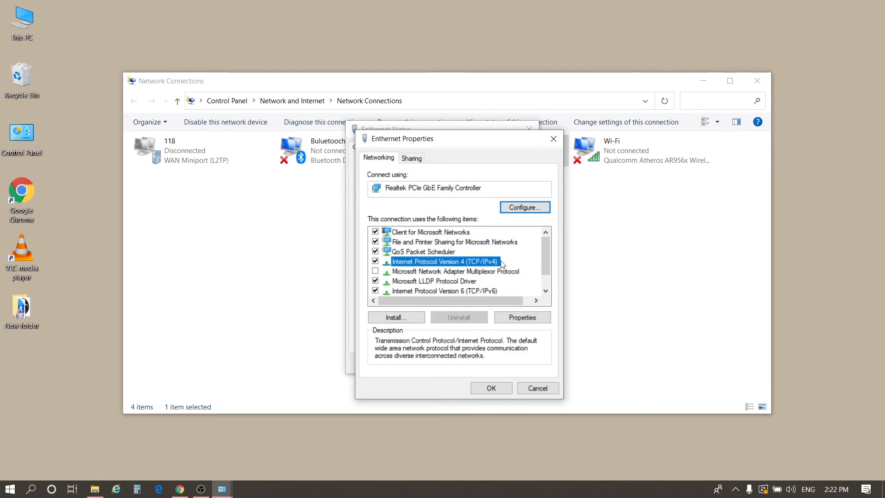
left_click(521, 317)
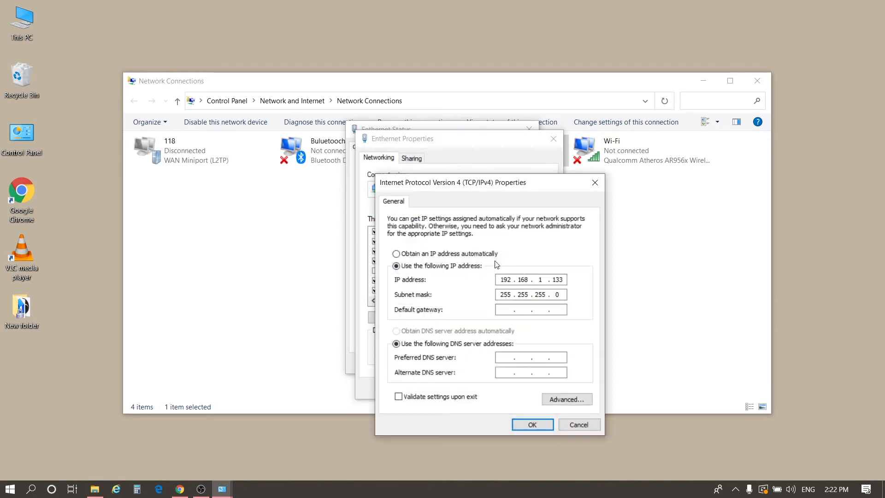
left_click(396, 253)
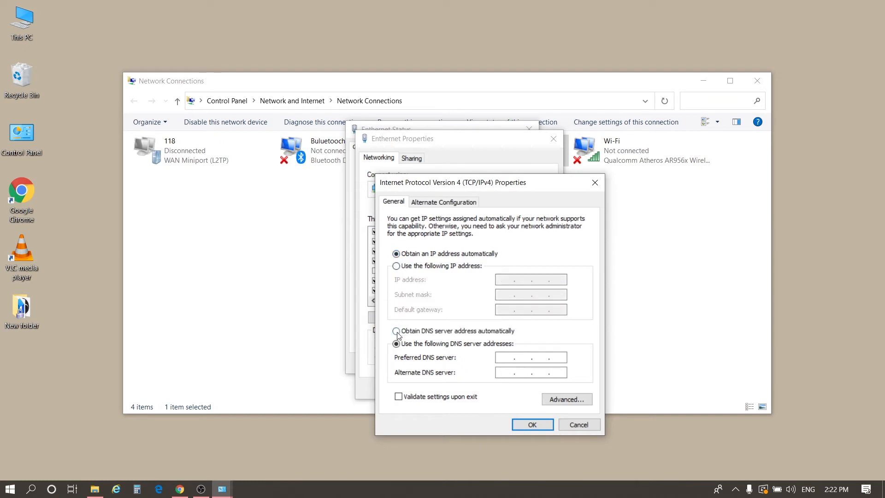
left_click(396, 331)
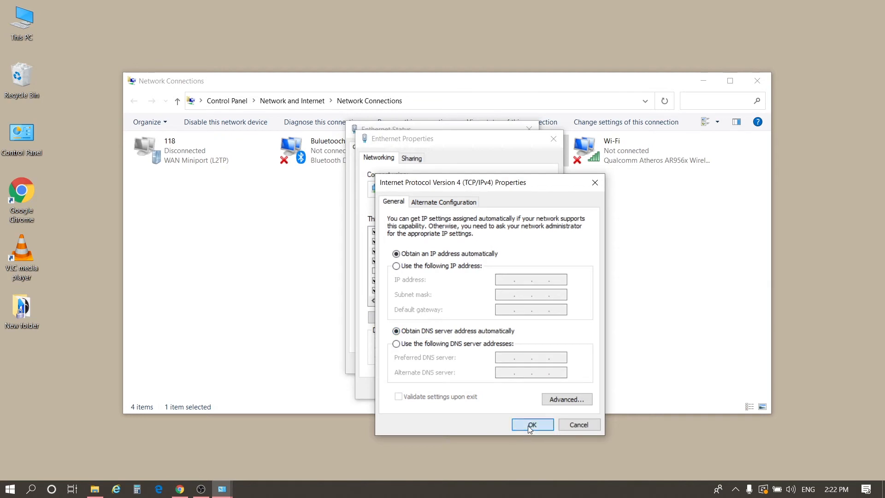
left_click(531, 424)
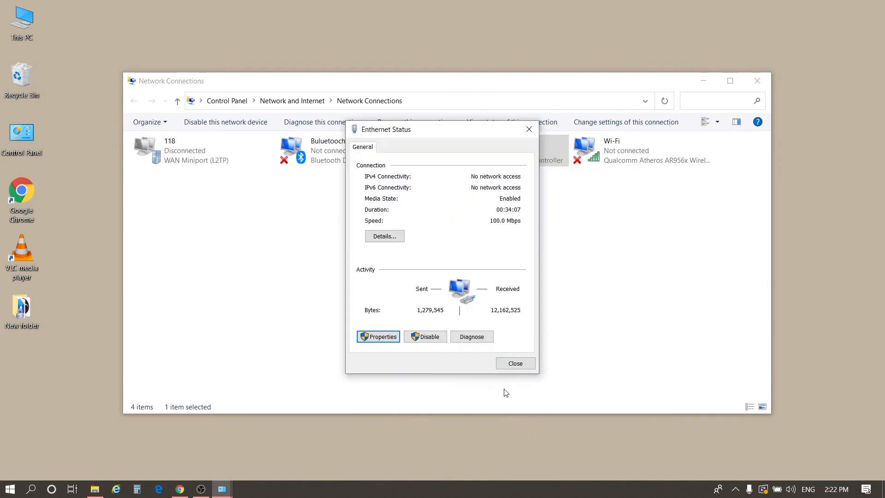
mouse_move(515, 362)
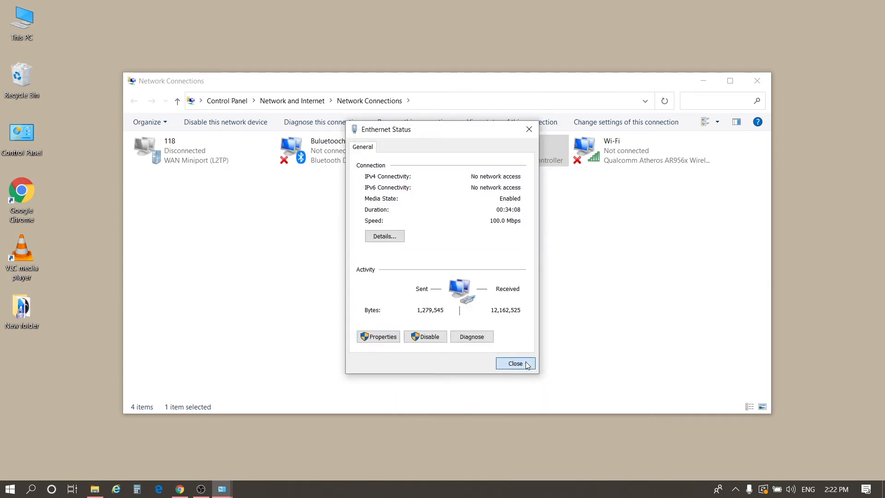
left_click(514, 363)
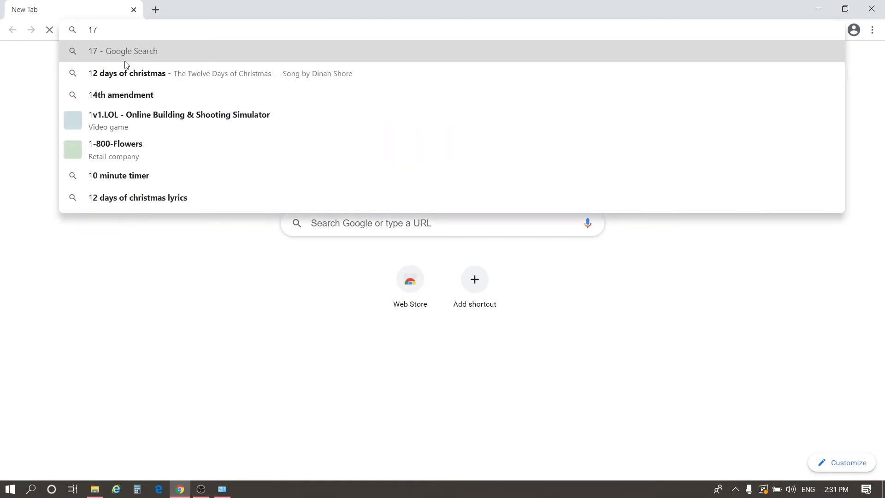
Browse to 172.157.3.251 and enter the admin credentials on the login form
type("2.157")
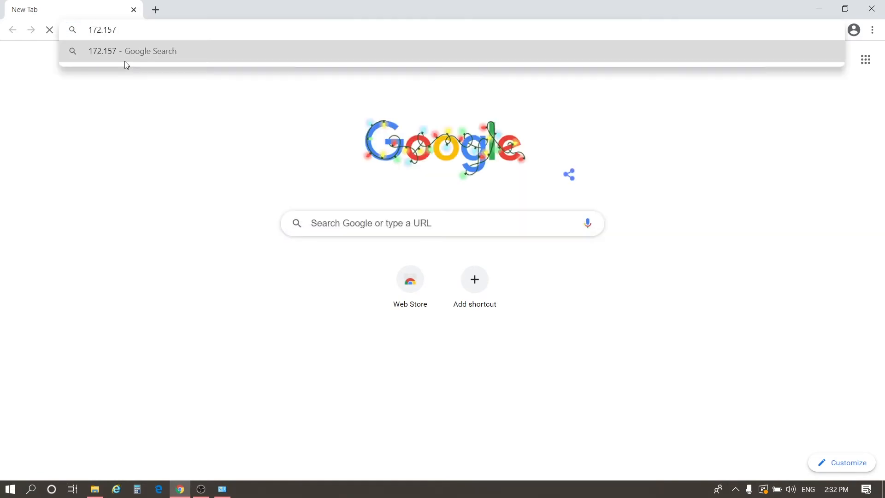
type(".3.251")
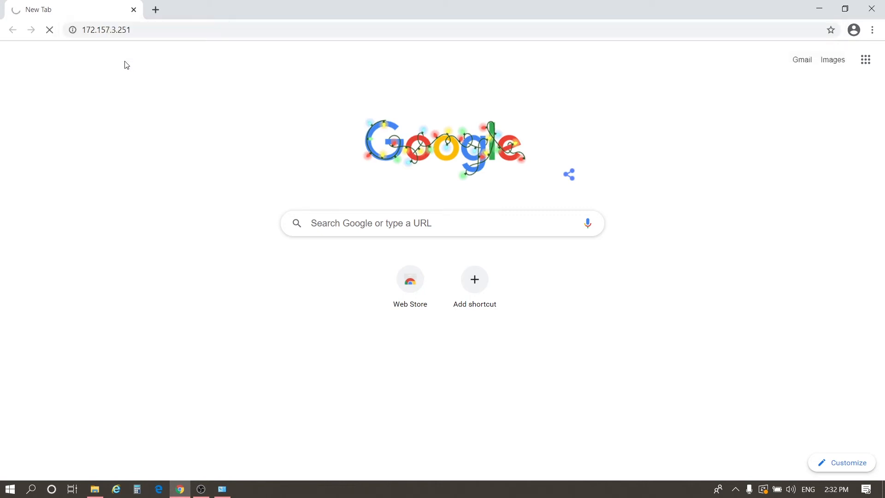
type("admin")
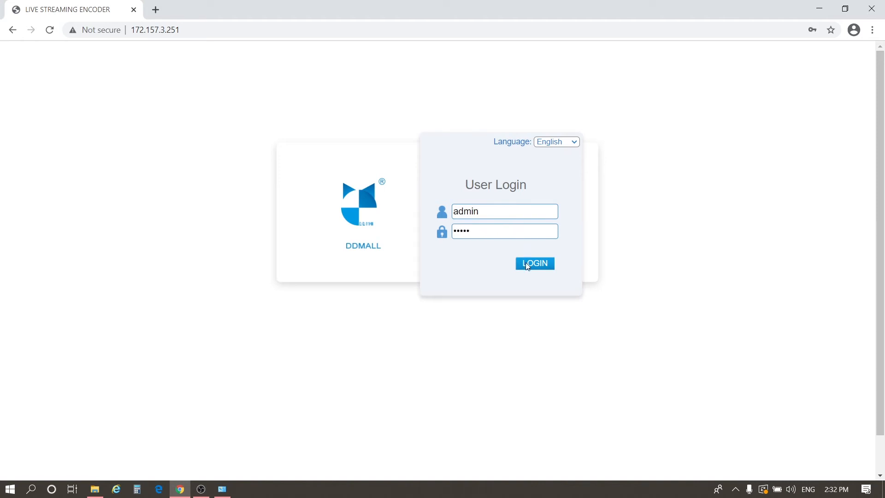
Log in to the encoder at 172.157.3.251 and pick an item in its settings menu
left_click(533, 263)
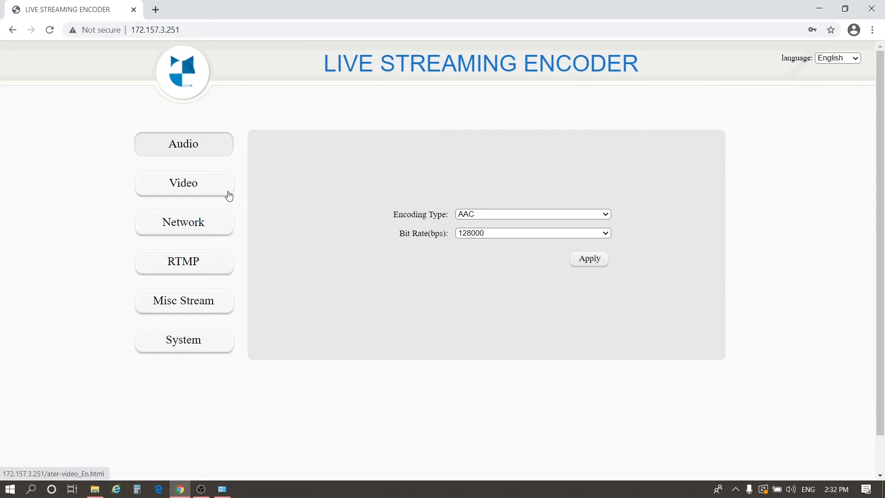
left_click(183, 182)
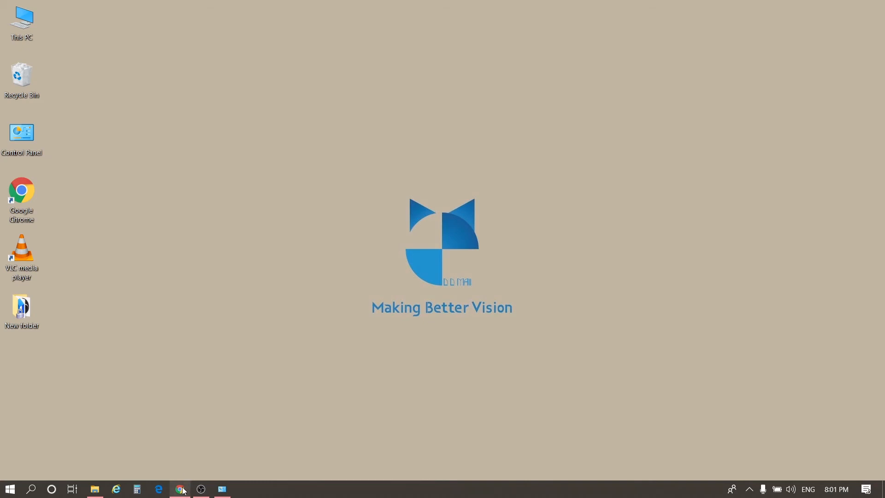
Copy the YouTube stream URL into the encoder's RTMP settings as rtmp://a.rtmp.youtube.com/live2
left_click(180, 488)
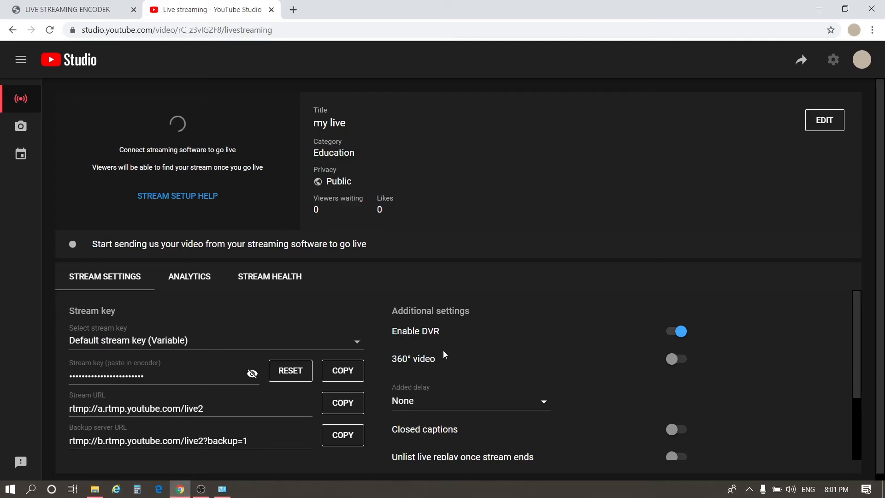
scroll("down", 3)
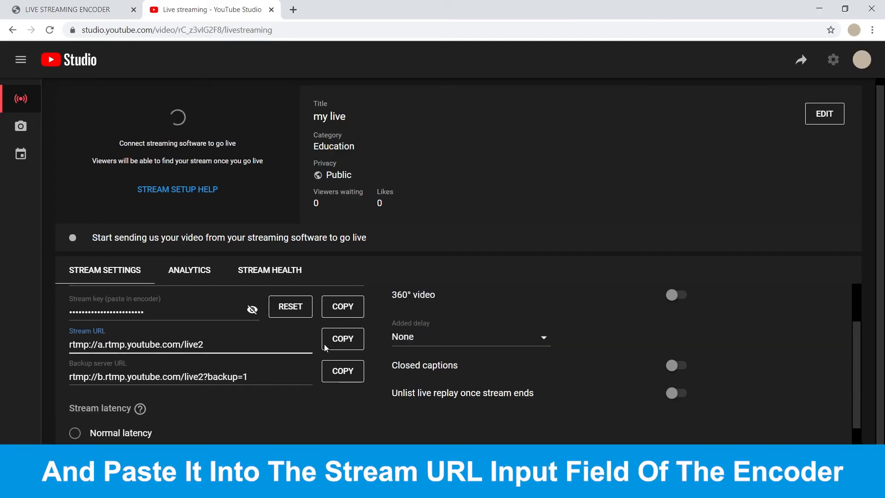
left_click(65, 10)
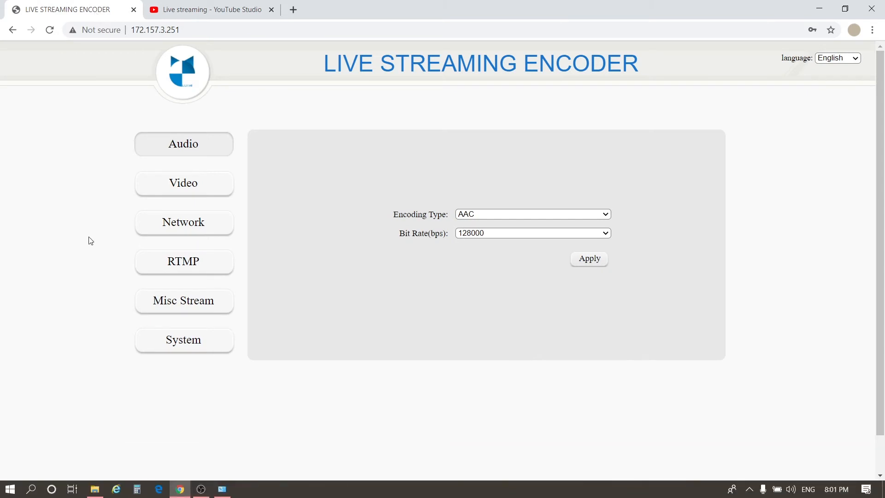
left_click(183, 261)
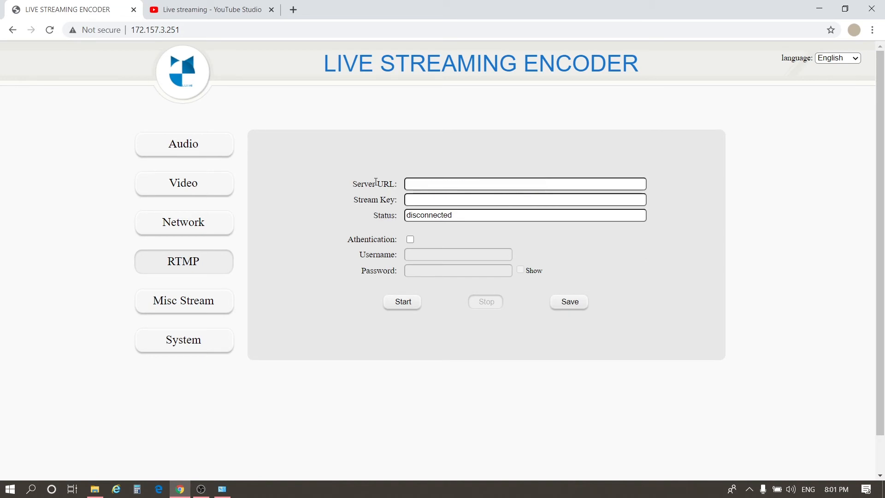
type("rtmp://a.rtmp.youtube.com/live2")
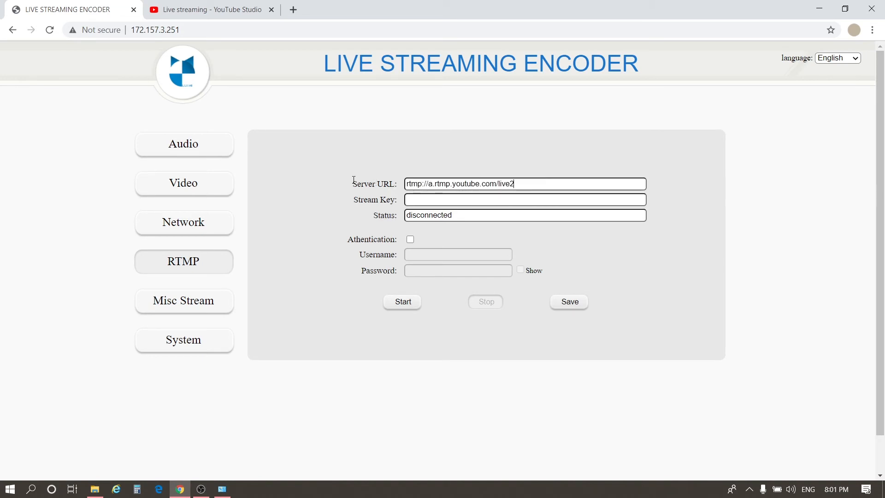
Reveal and copy the YouTube stream key in YouTube Studio
left_click(209, 9)
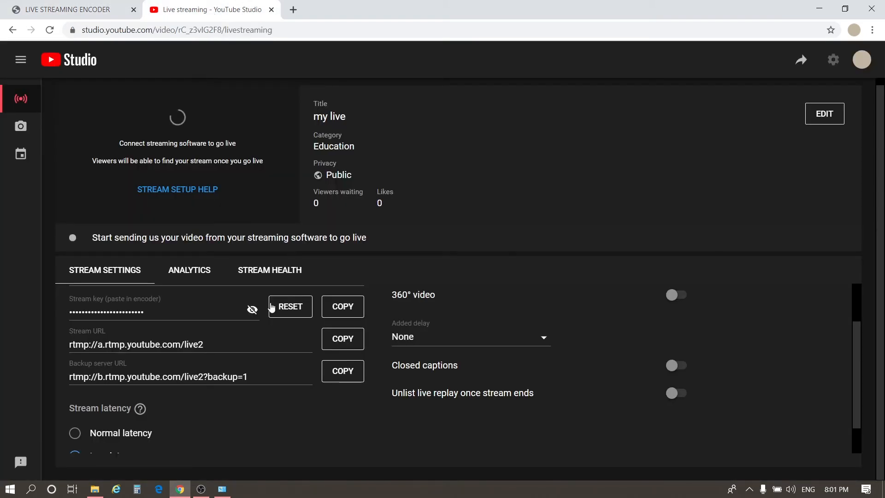
left_click(252, 310)
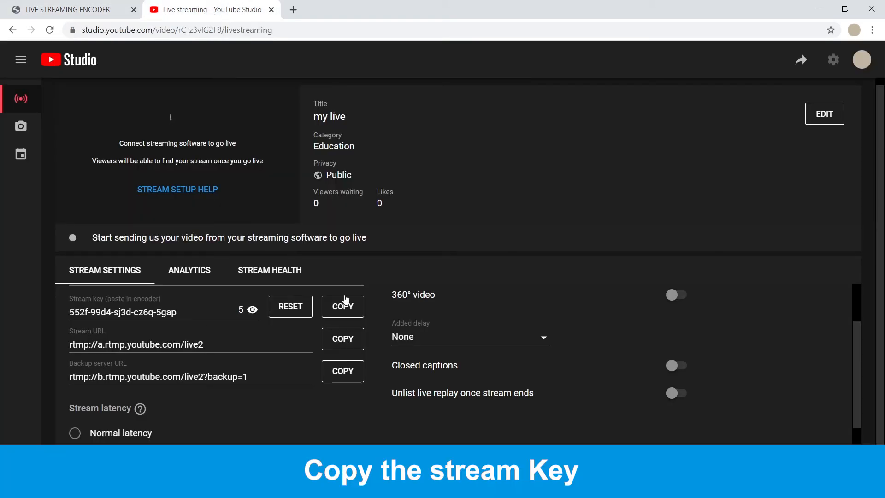
left_click(67, 10)
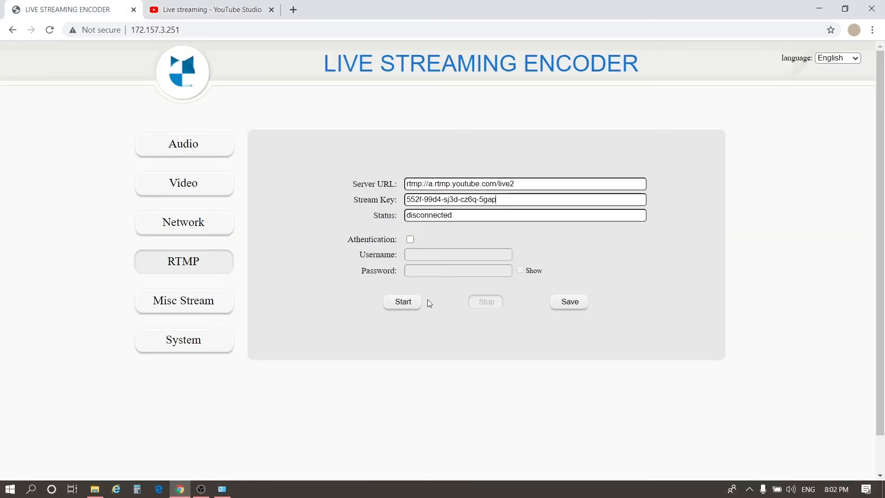
Start the encoder's RTMP stream to YouTube, then check the broadcast in YouTube Studio
left_click(402, 301)
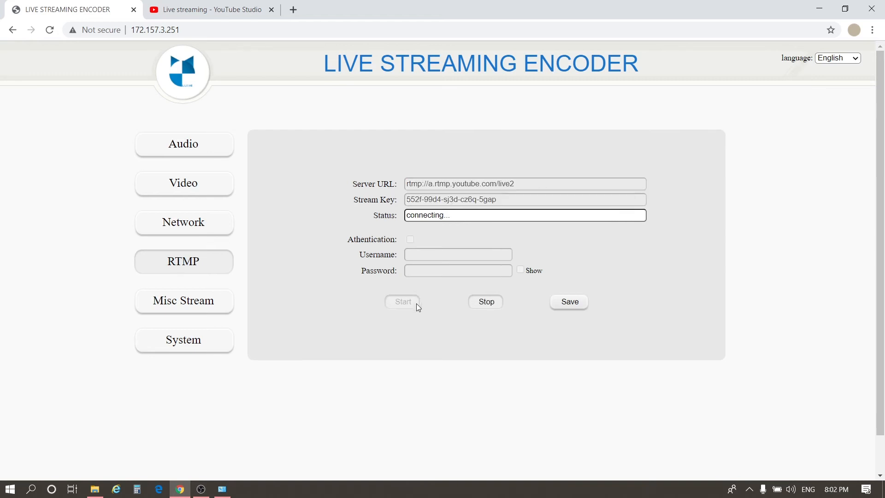
mouse_move(420, 335)
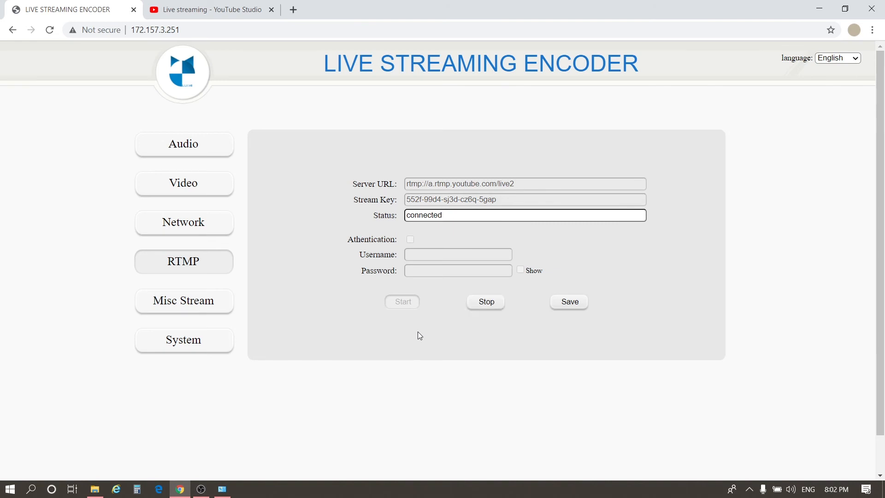
mouse_move(232, 55)
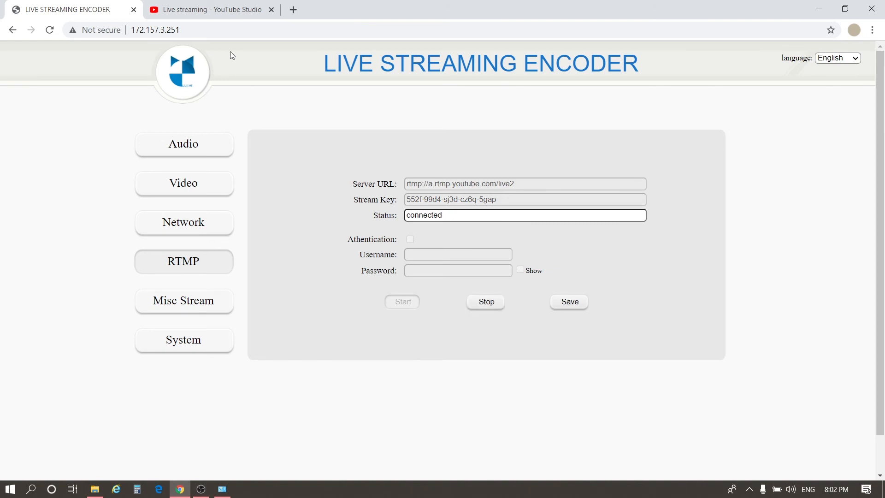
left_click(210, 10)
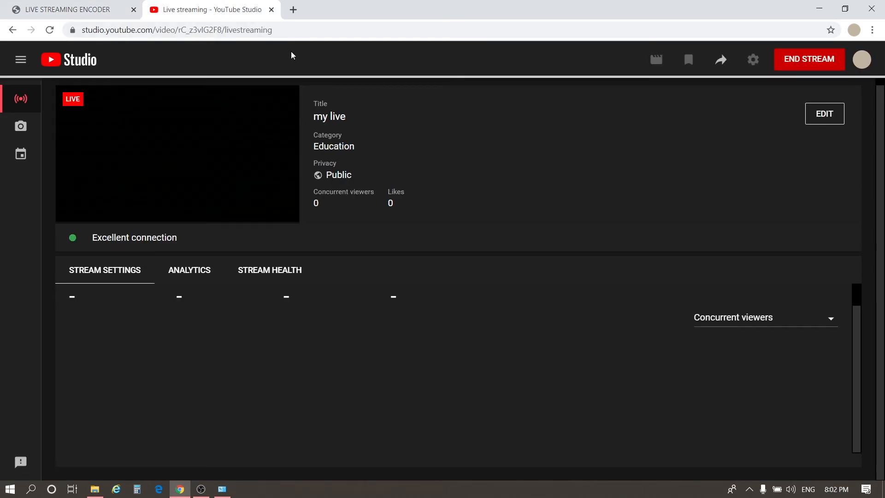
left_click(189, 270)
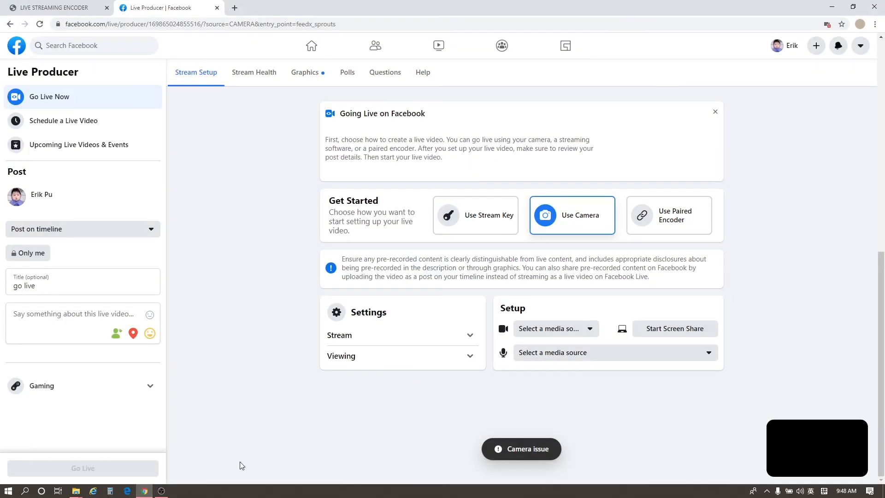
mouse_move(487, 228)
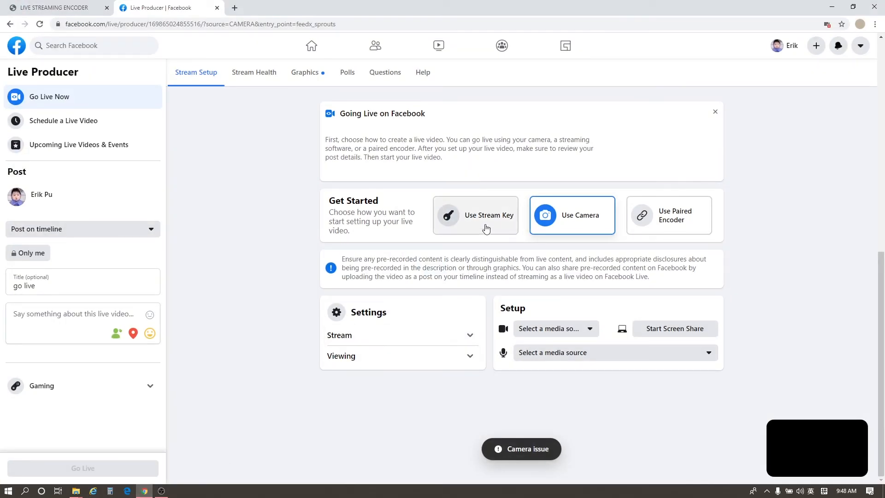
Set Facebook Live Producer to use a stream key and copy its RTMPS server URL
left_click(475, 215)
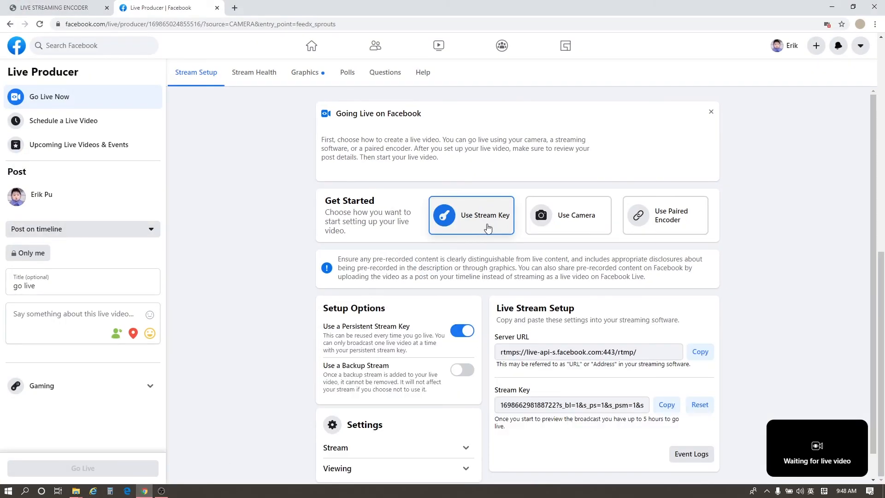
scroll("down", 3)
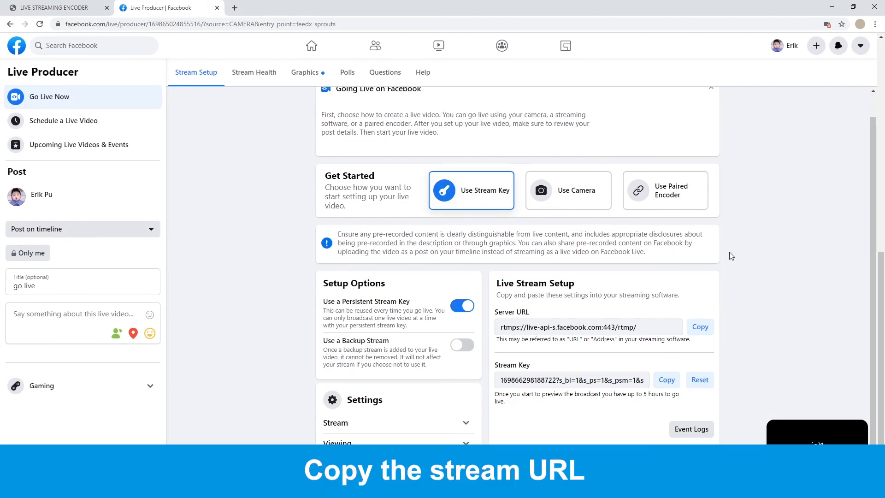
double_click(625, 326)
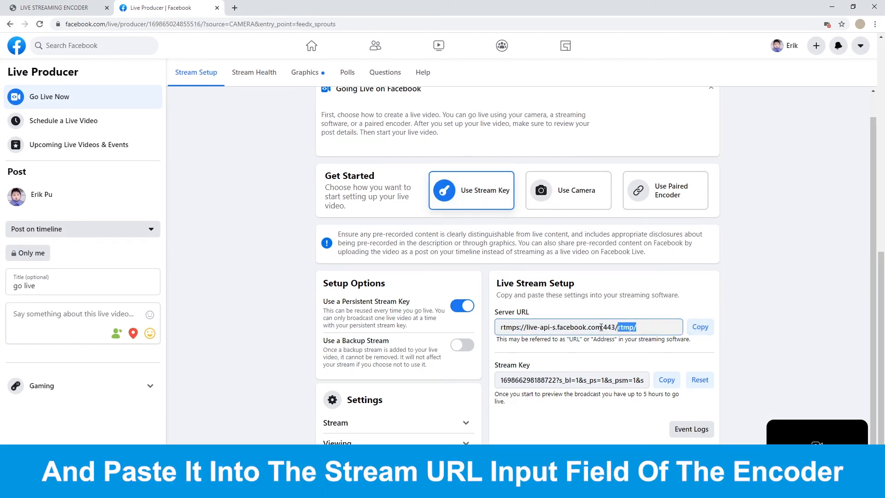
left_click(699, 327)
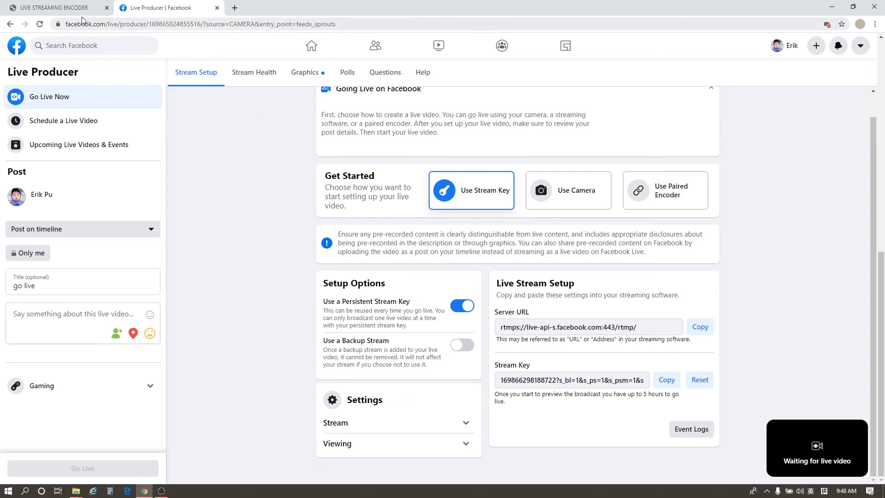
Replace the encoder's RTMP server URL with rtmps://live-api-s.facebook.com:443/rtmp/
left_click(56, 7)
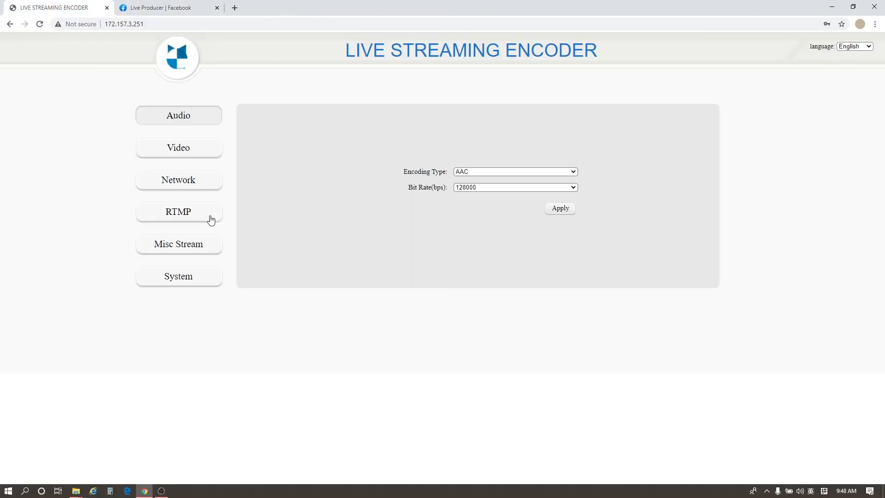
left_click(178, 211)
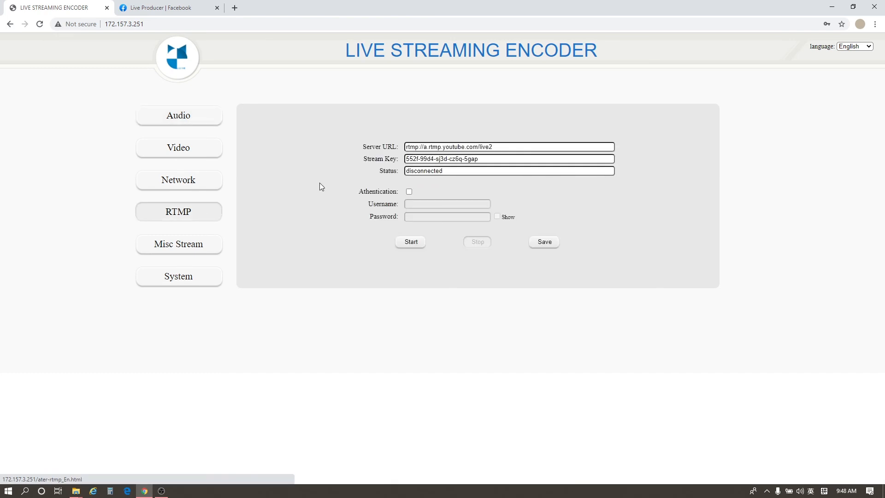
triple_click(507, 147)
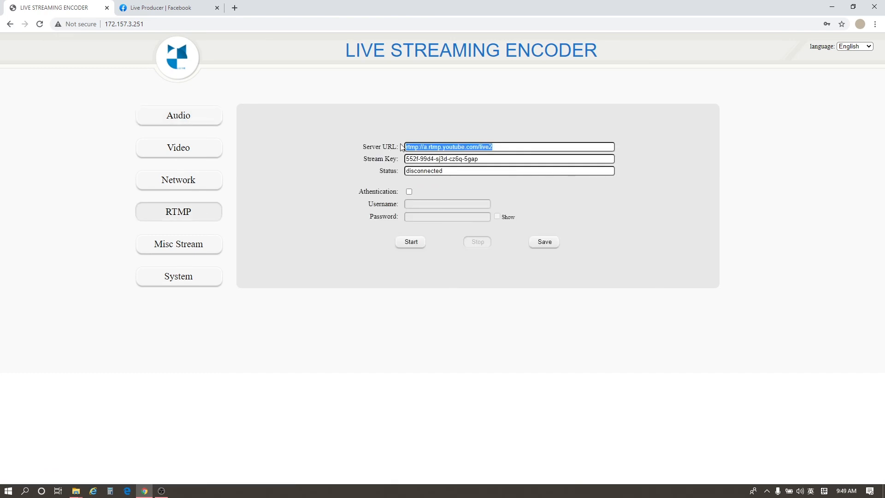
key("Delete")
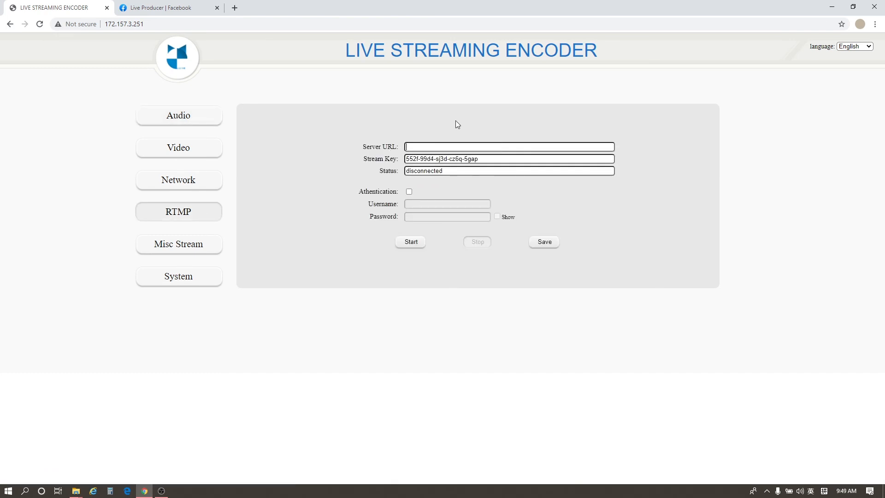
type("rtmps://live-api-s.facebook.com:443/rtmp/")
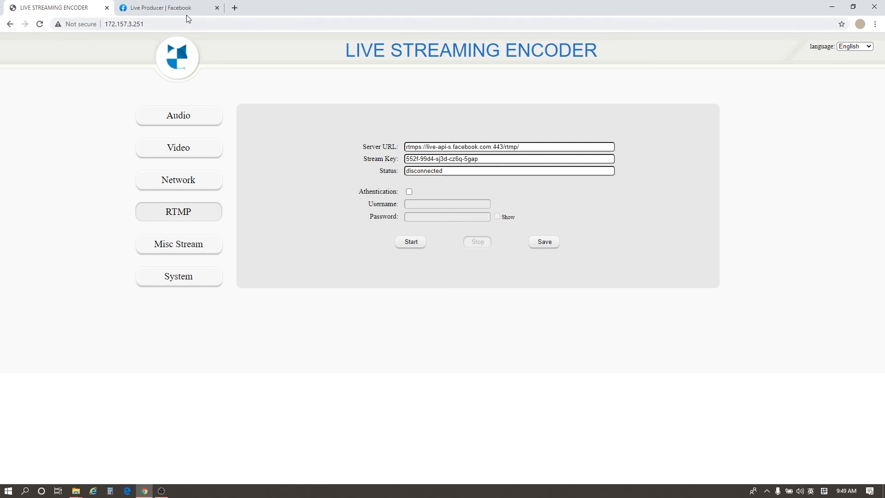
Copy Facebook's stream key from Live Producer and bring it back to the encoder
left_click(164, 7)
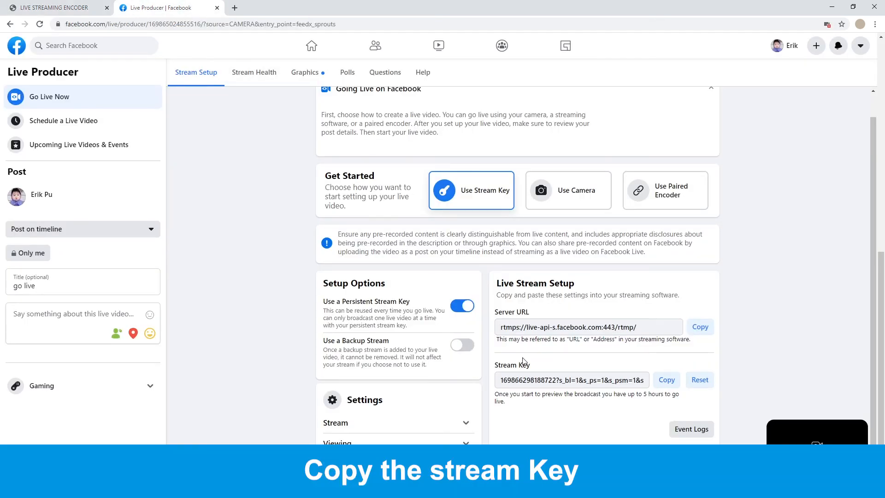
left_click(666, 379)
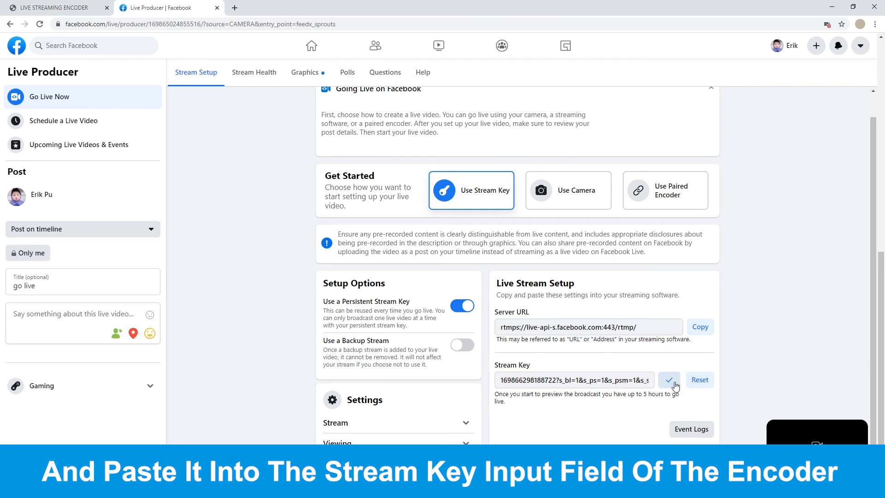
left_click(669, 379)
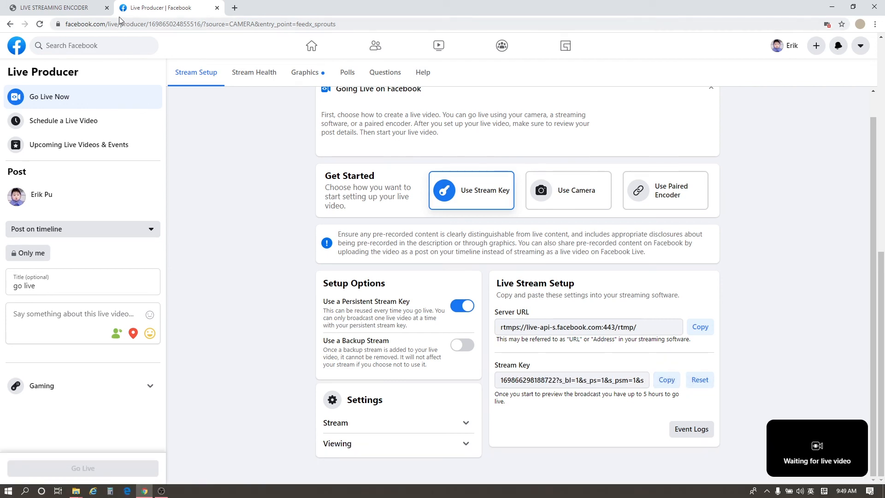
left_click(54, 8)
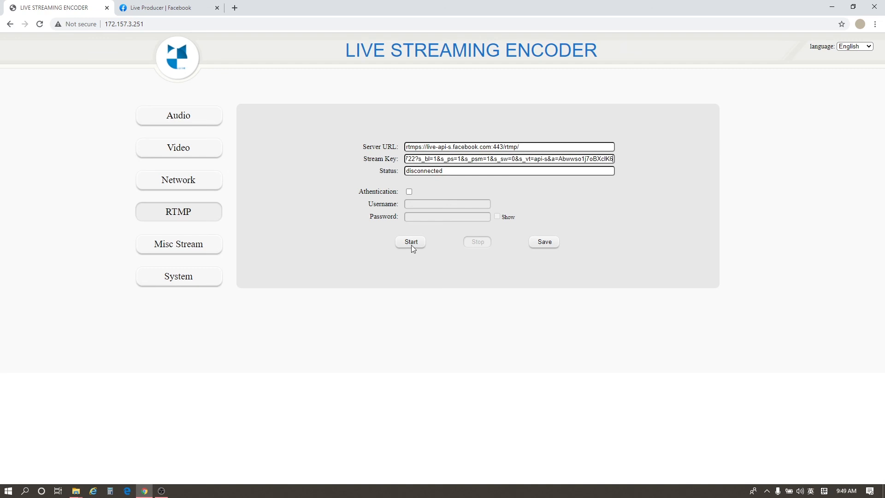
Start the encoder's RTMP stream to Facebook and check the preview in Live Producer
left_click(410, 241)
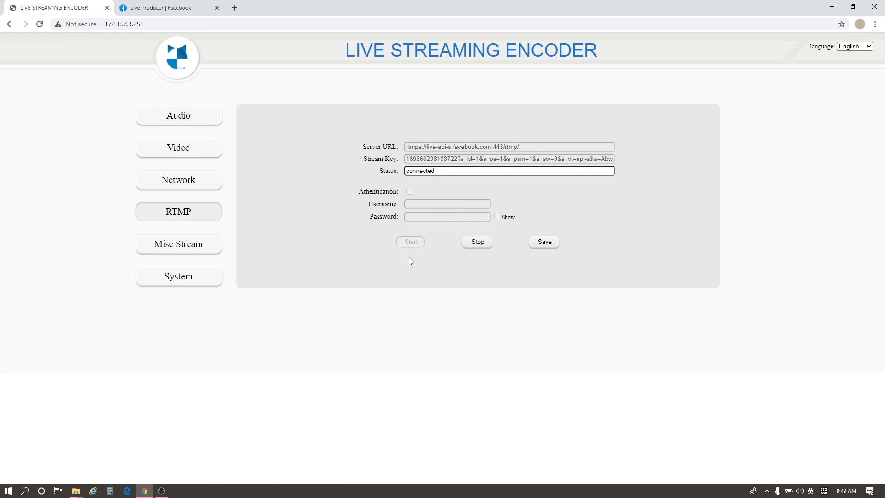
mouse_move(209, 29)
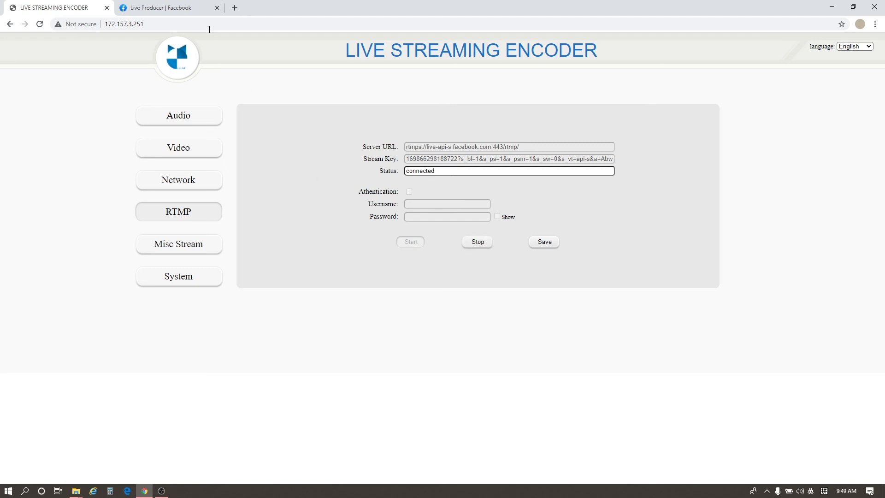
left_click(163, 8)
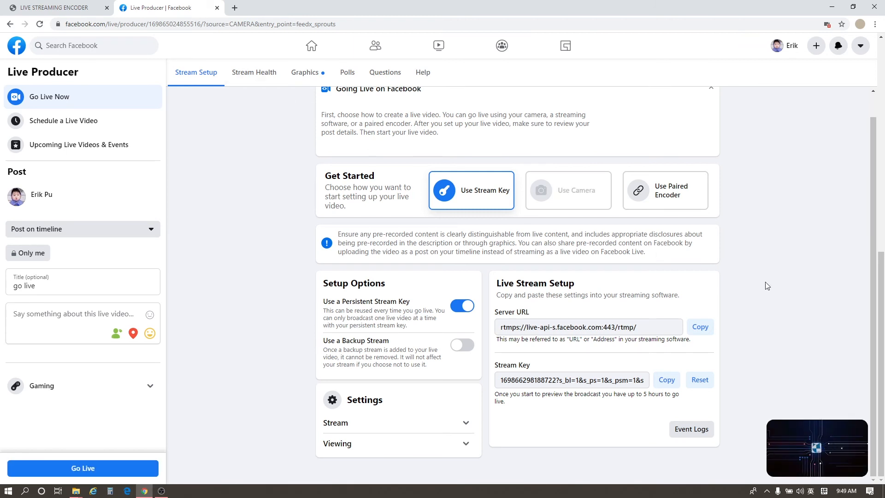
mouse_move(789, 334)
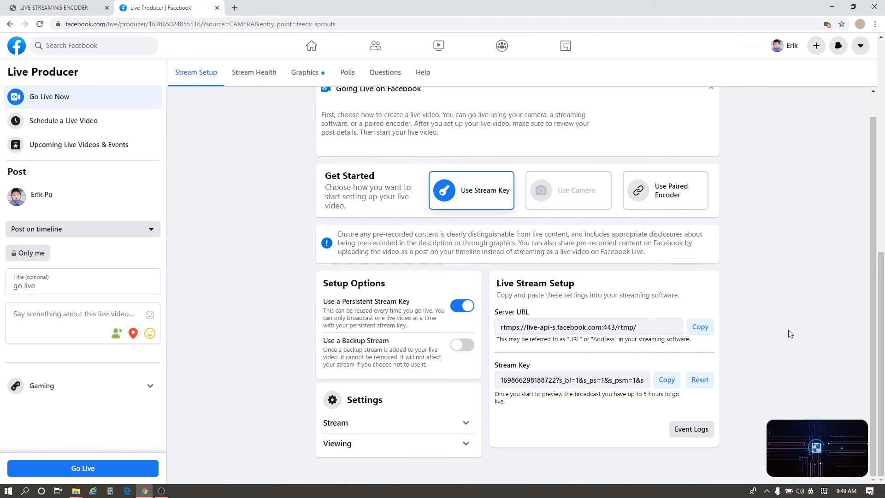